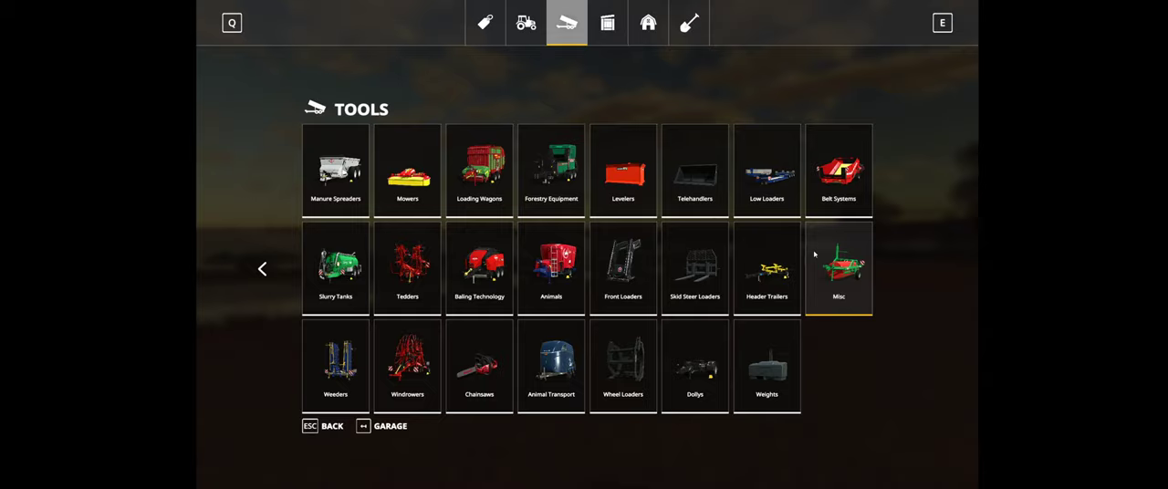
{"action": "mouse_move", "coordinate": [845, 288]}
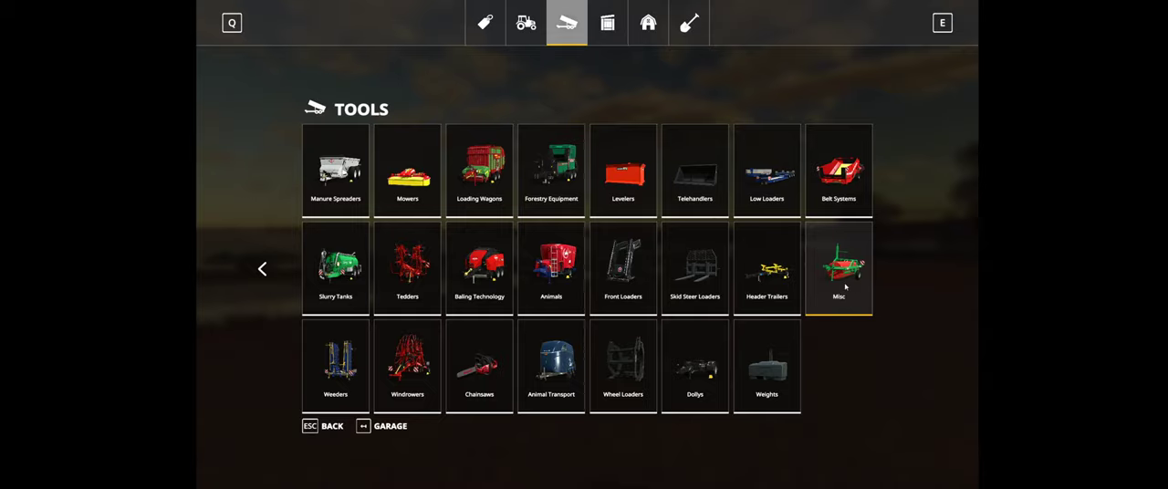
Show the Salt Spreader ($8,000) on the next page of the shop's Misc tools.
{"action": "left_click", "coordinate": [838, 267]}
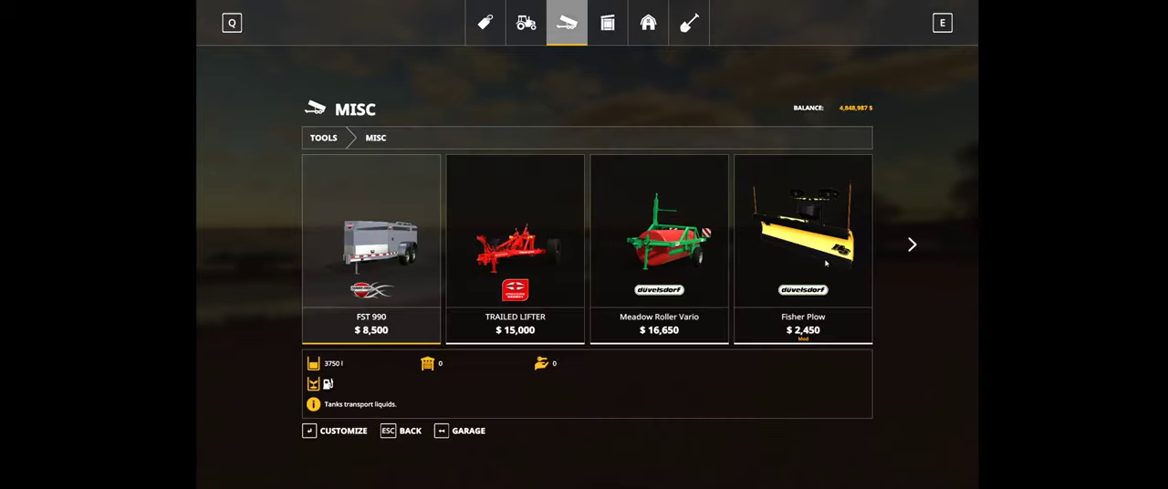
{"action": "left_click", "coordinate": [911, 245]}
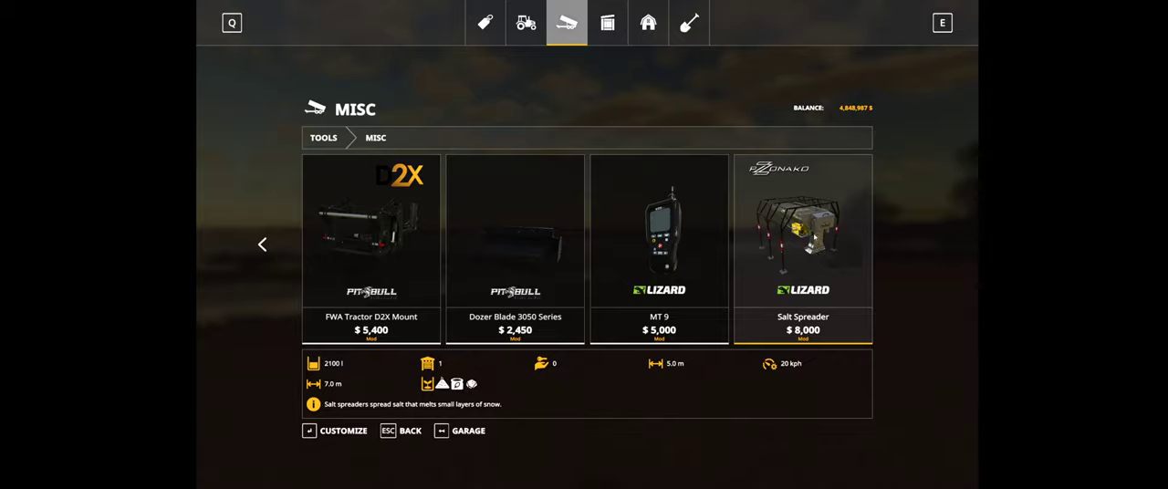
Select the Lizard Salt Spreader and open its customization screen (Salt Dogg, $8,000).
{"action": "left_click", "coordinate": [803, 247]}
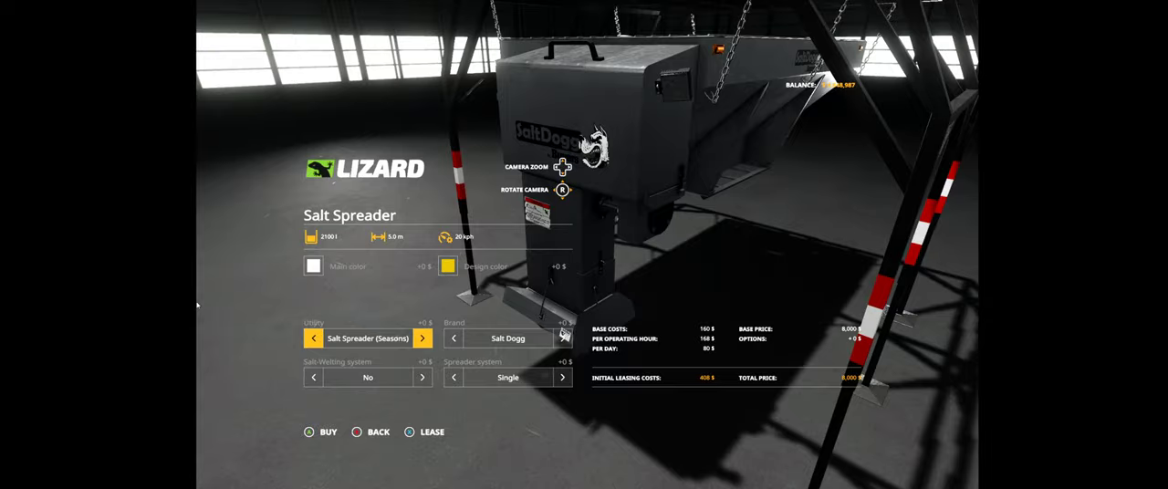
{"action": "left_click", "coordinate": [422, 339]}
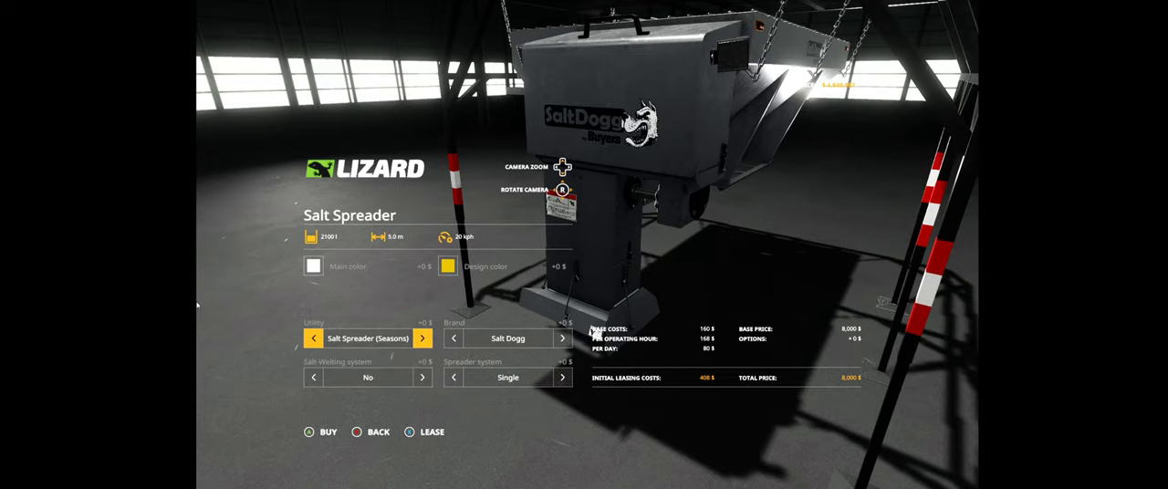
Set Utility to Snow Melter (Seasons), brand to Sno-way, and Salt-Melting system to Sno-Way System.
{"action": "left_click", "coordinate": [421, 339]}
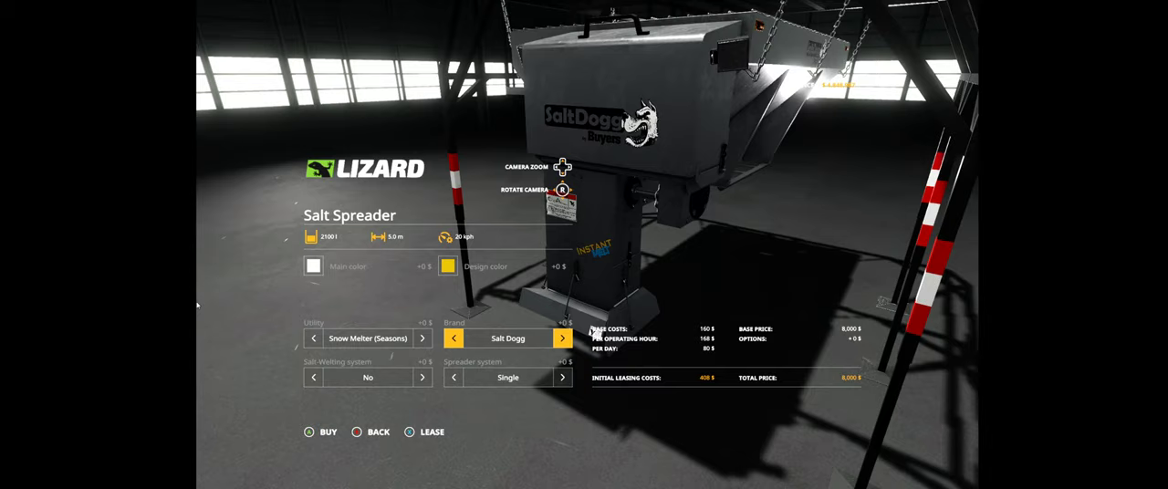
{"action": "left_click", "coordinate": [561, 339]}
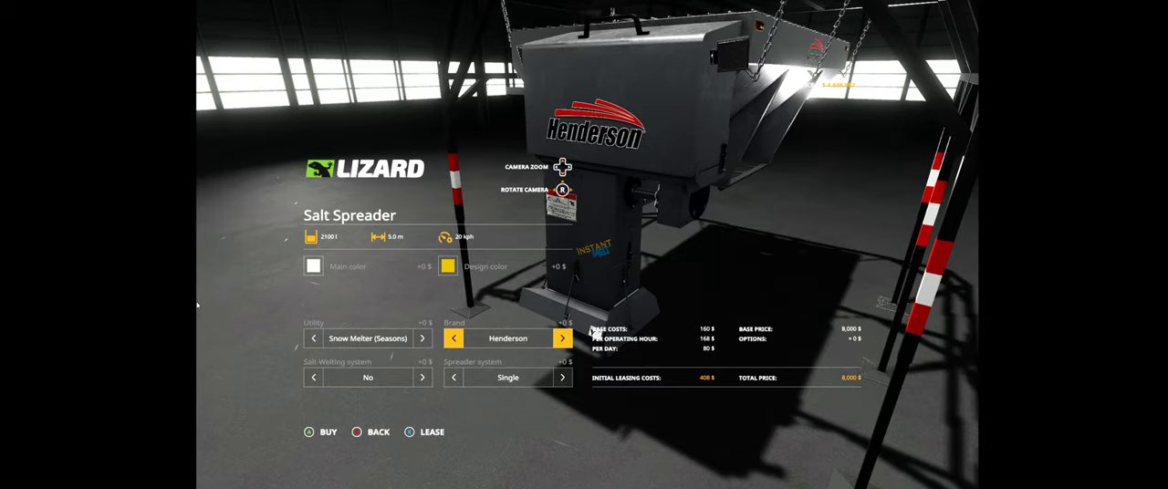
{"action": "left_click", "coordinate": [562, 338]}
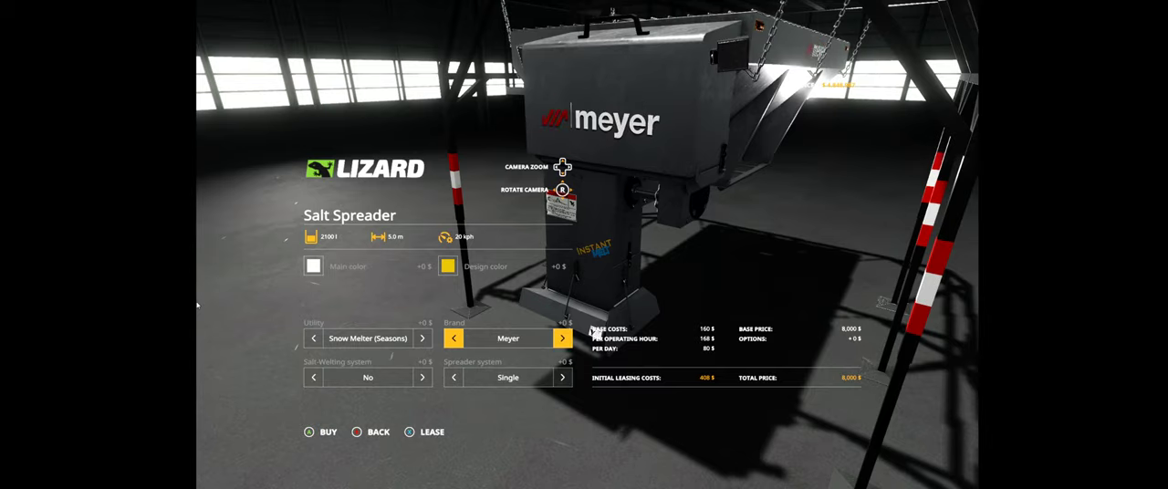
{"action": "left_click", "coordinate": [562, 339]}
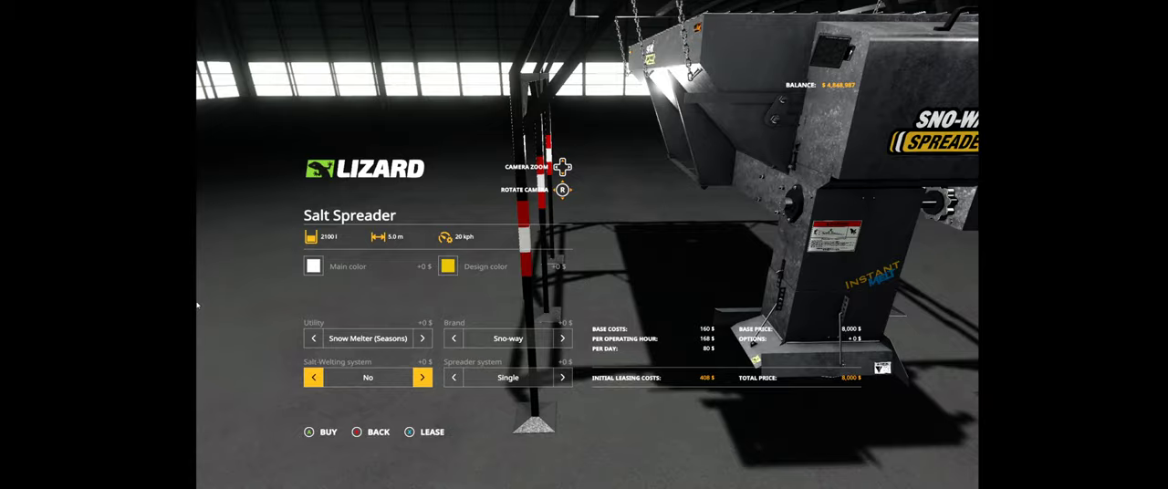
{"action": "left_click", "coordinate": [422, 377]}
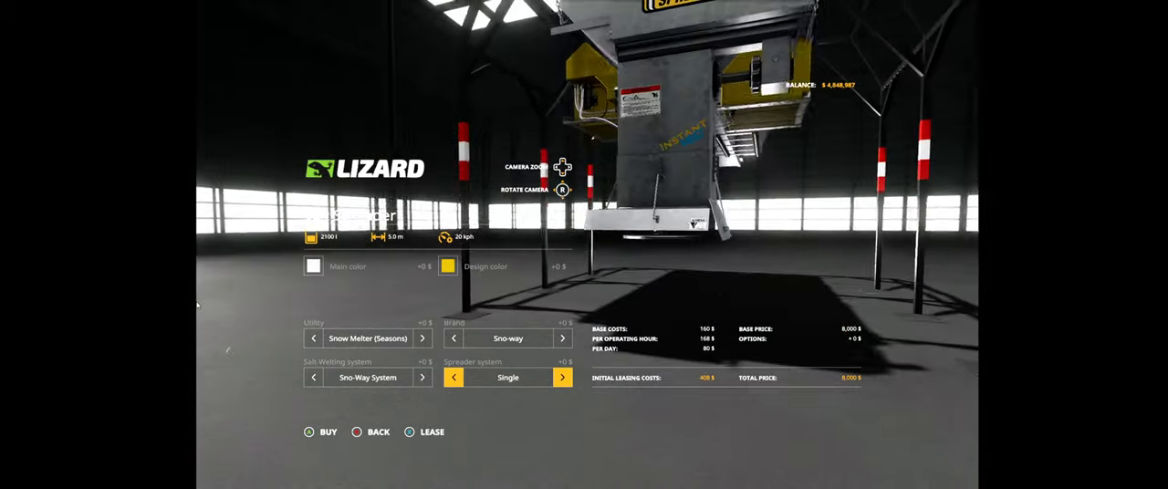
{"action": "left_click", "coordinate": [562, 377]}
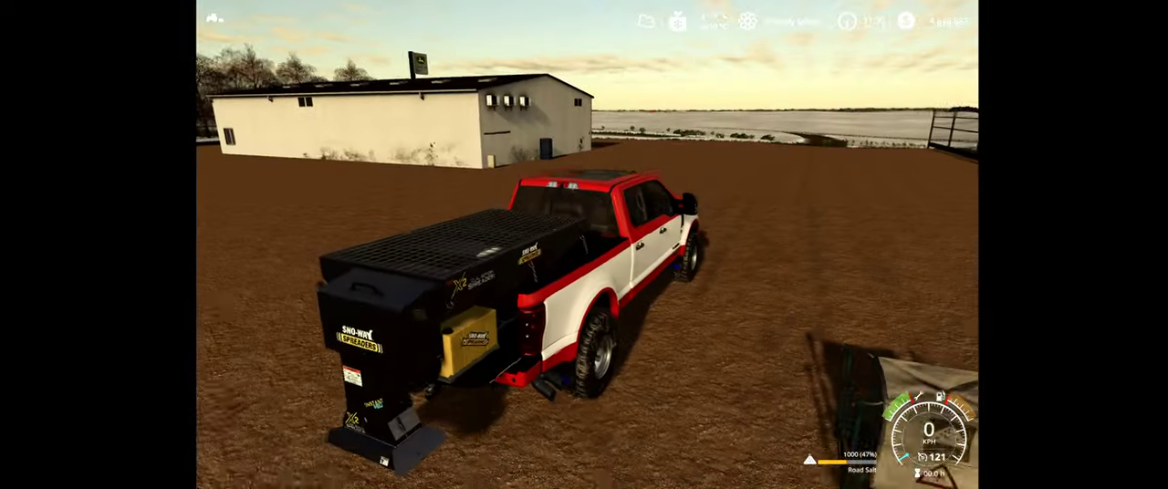
Drive the pickup forward across the yard while spreading road salt.
{"action": "key", "text": "w"}
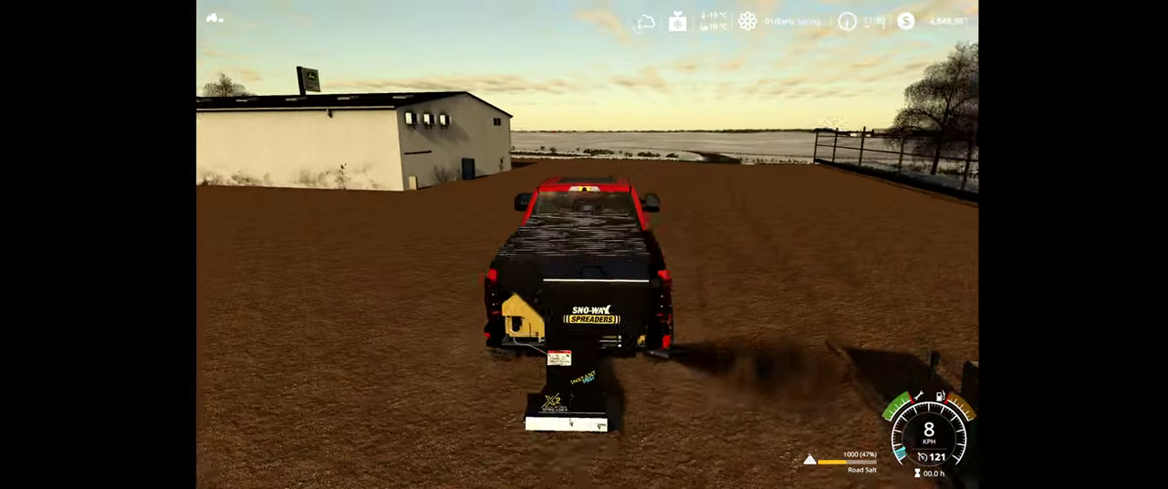